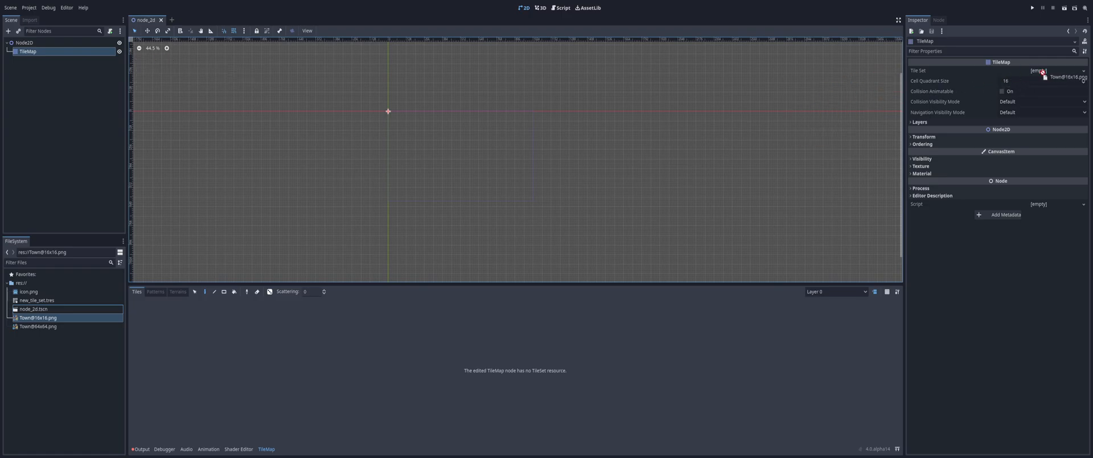
pyautogui.click(1039, 71)
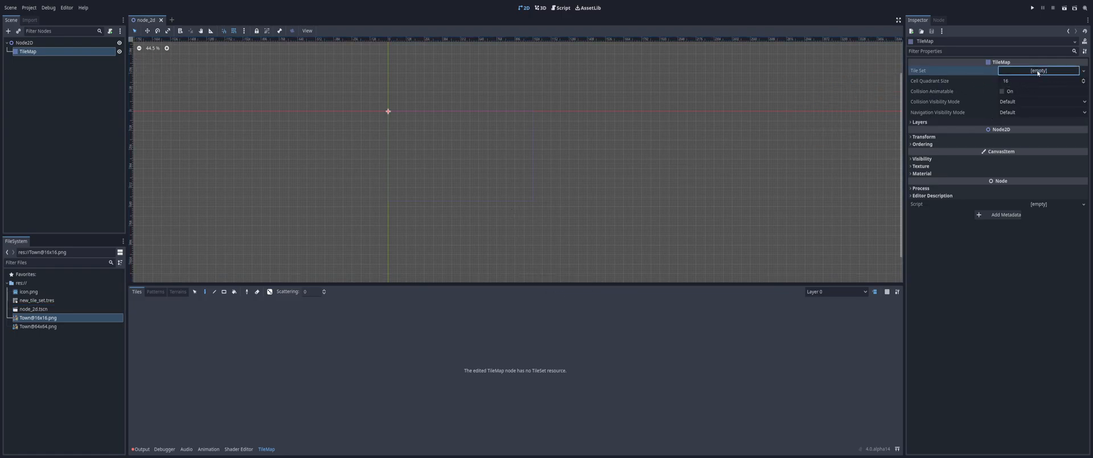
pyautogui.click(1039, 70)
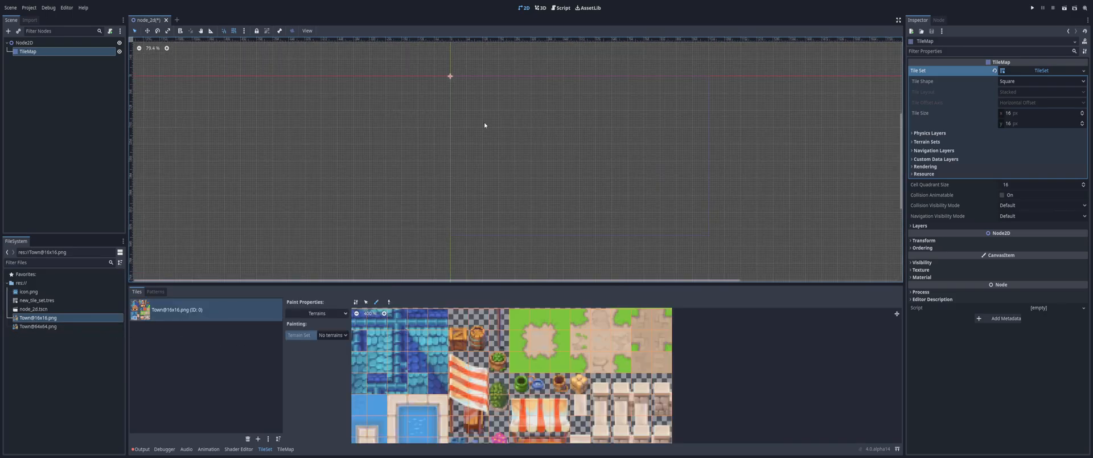
pyautogui.scroll(3)
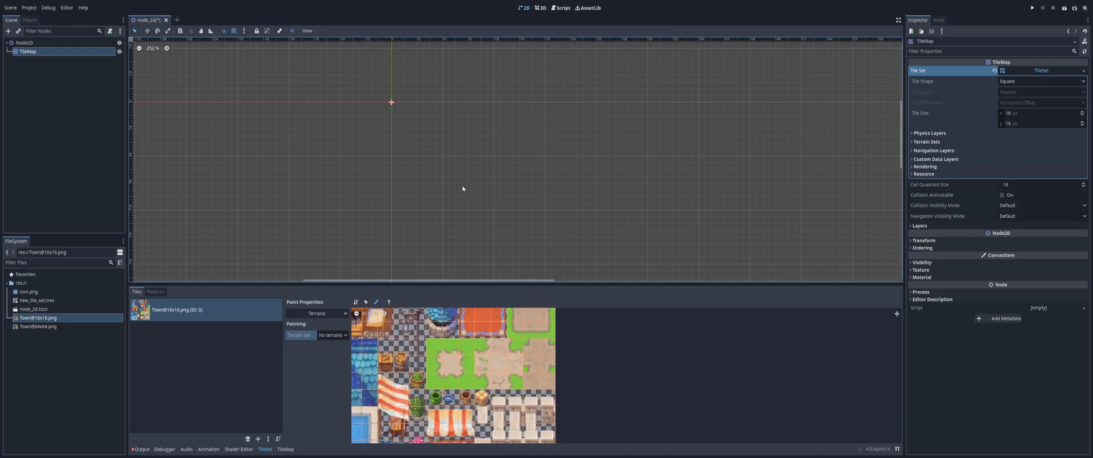
pyautogui.moveTo(702, 184)
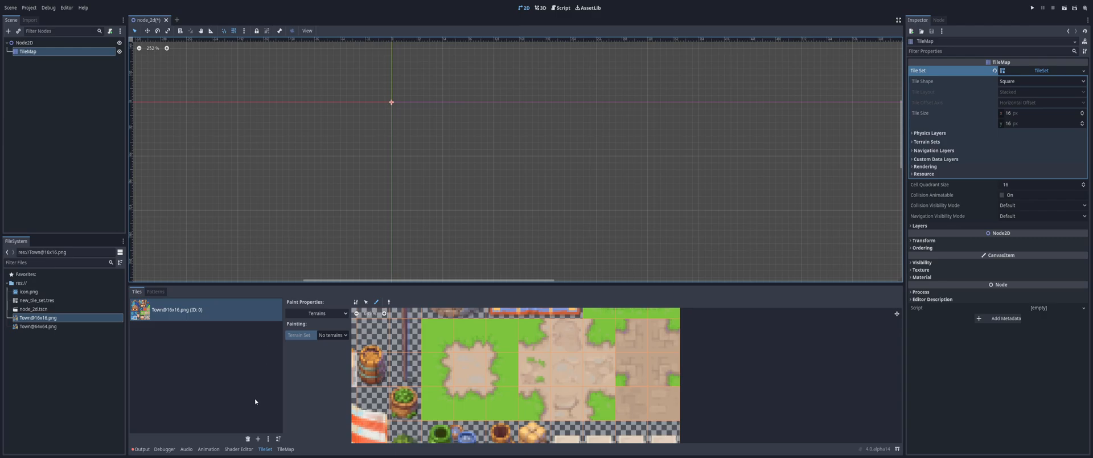
pyautogui.moveTo(278, 313)
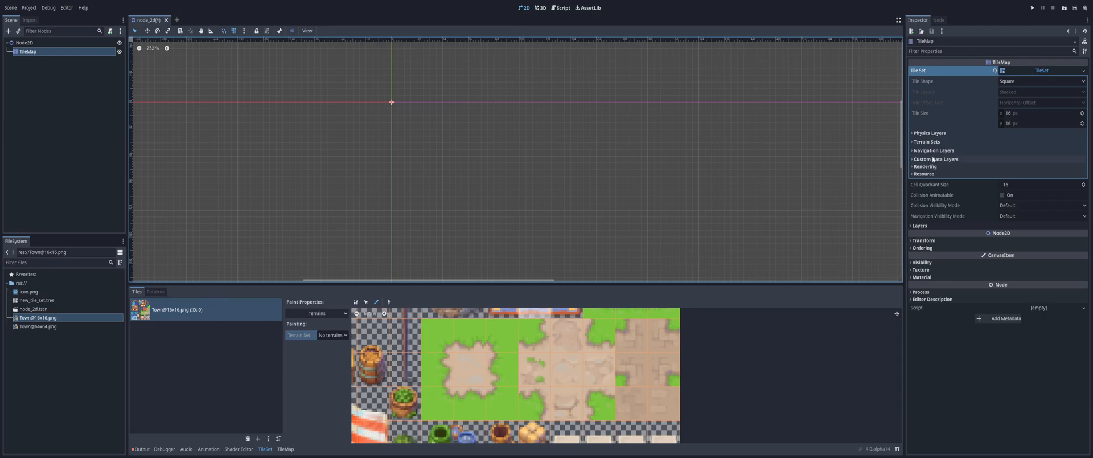
# Add a terrain set with one terrain named Ground under Terrain Sets.
pyautogui.click(912, 141)
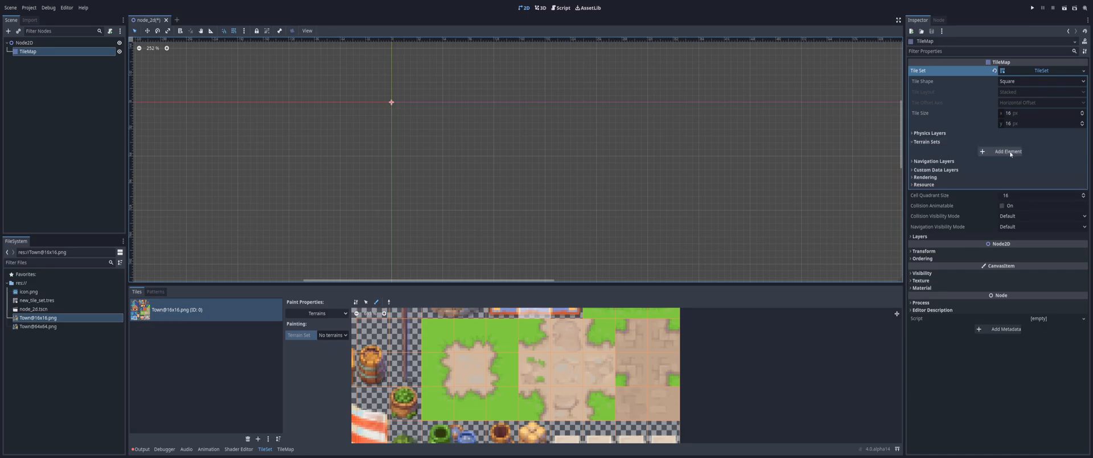
pyautogui.click(1008, 151)
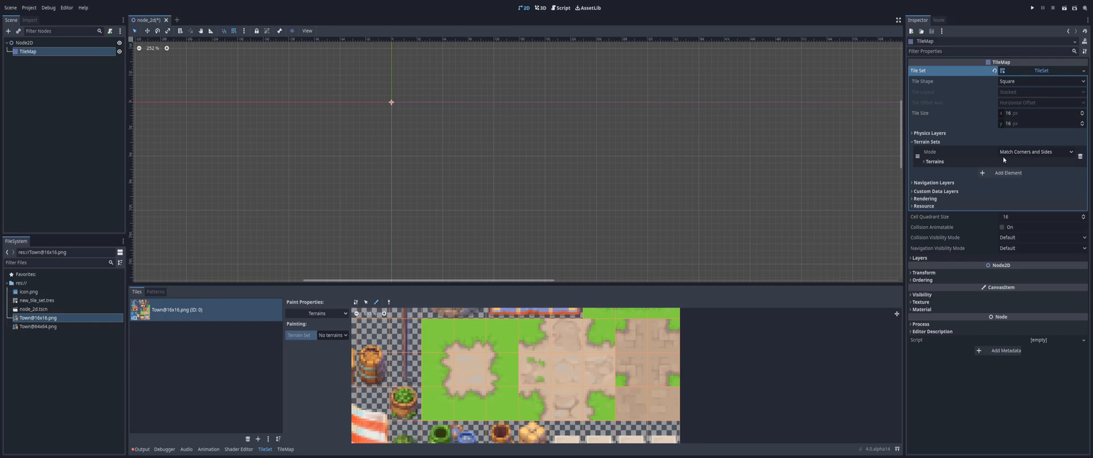
pyautogui.click(914, 162)
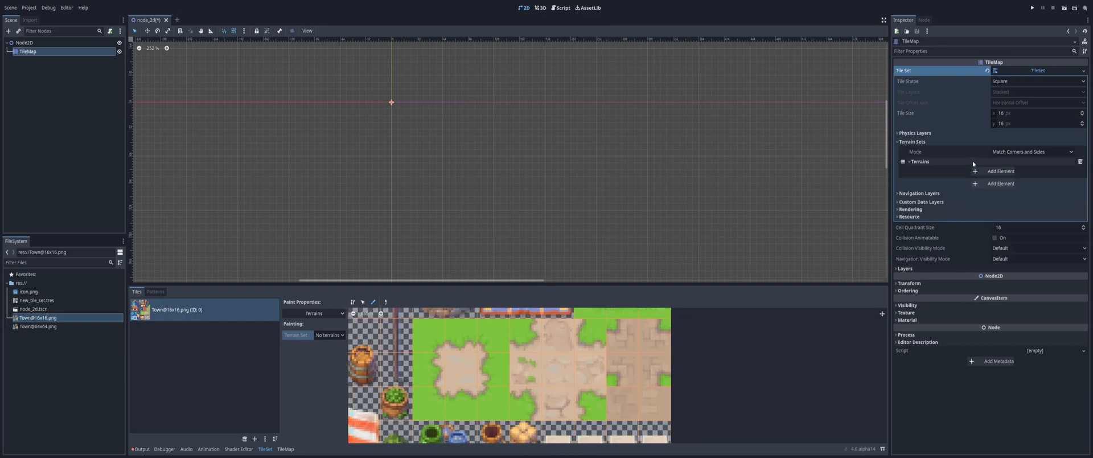
pyautogui.click(1001, 171)
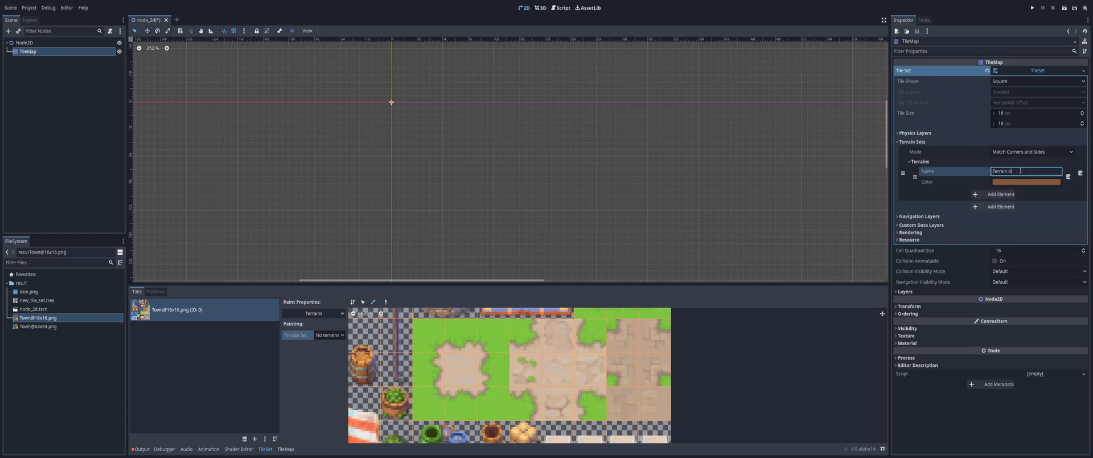
pyautogui.write('Ground 0')
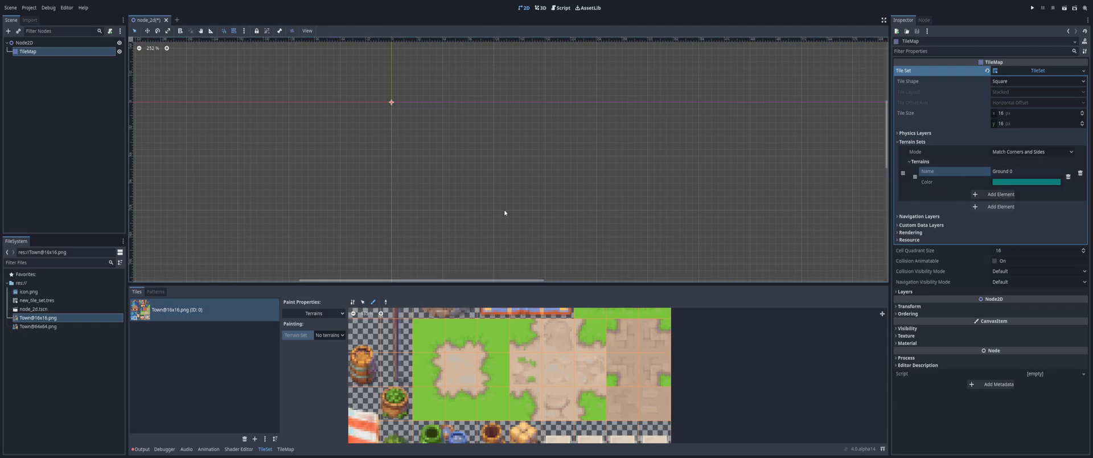
pyautogui.moveTo(306, 312)
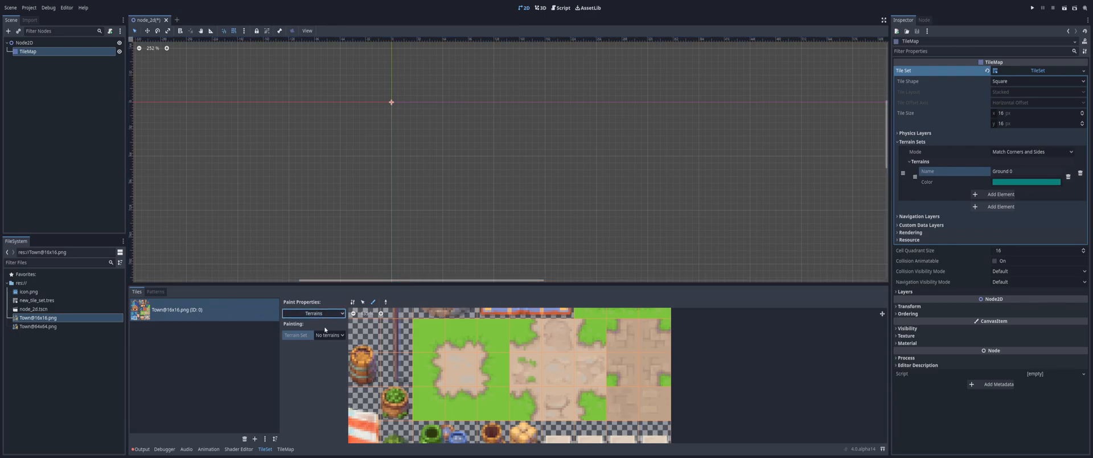
pyautogui.moveTo(314, 360)
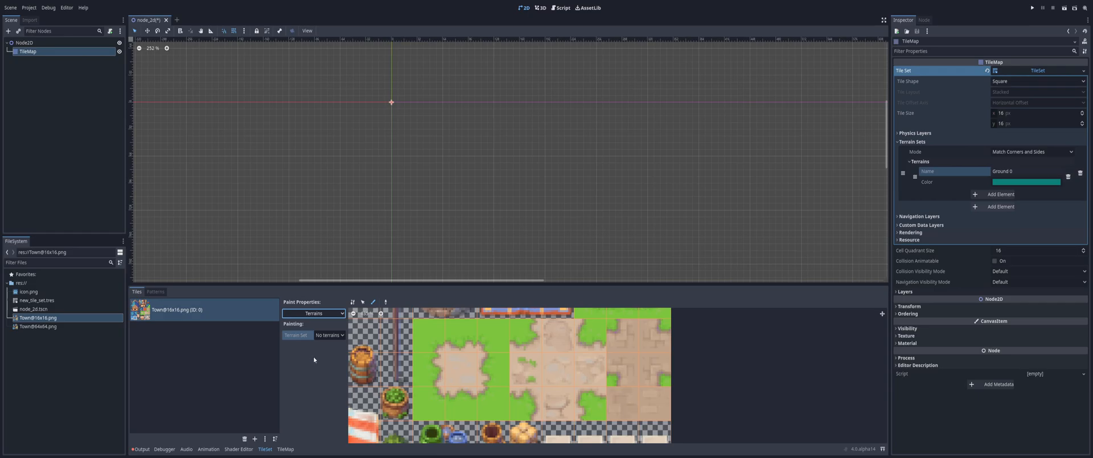
pyautogui.moveTo(329, 335)
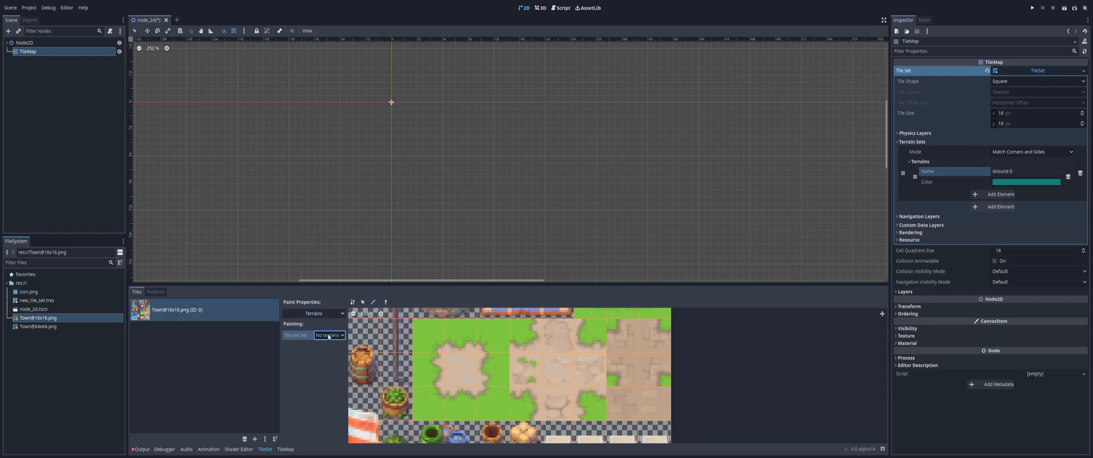
pyautogui.moveTo(339, 359)
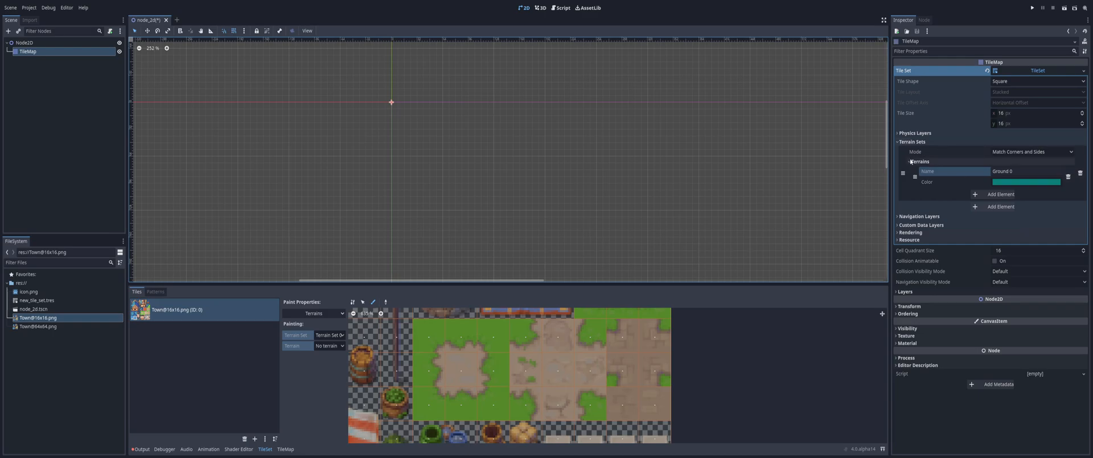
# Rename the terrain to Ground 0 and start painting its bits on an atlas tile.
pyautogui.click(912, 161)
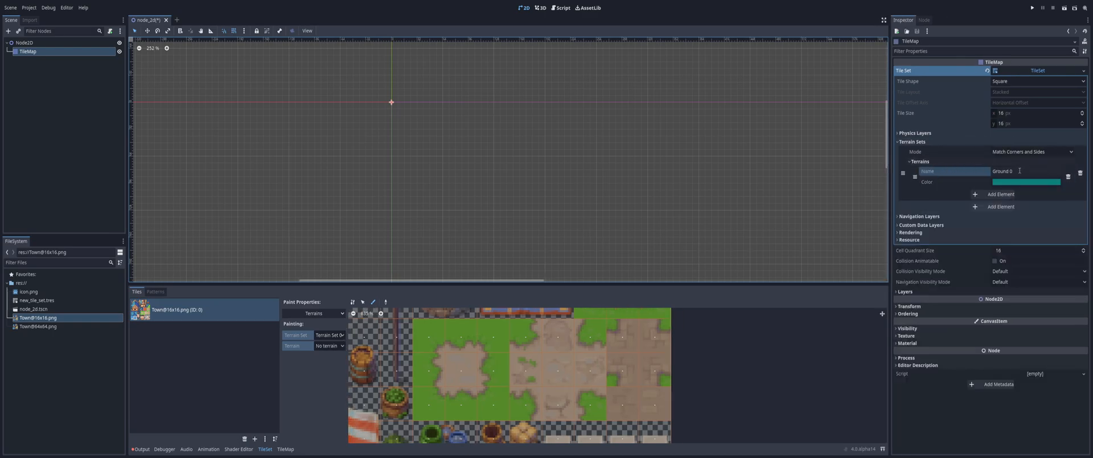
pyautogui.doubleClick(1025, 172)
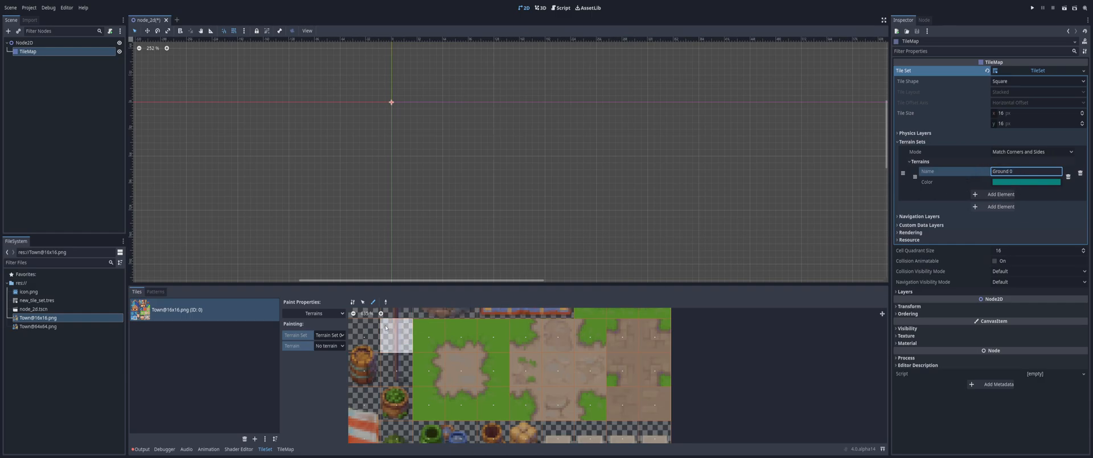
pyautogui.click(331, 345)
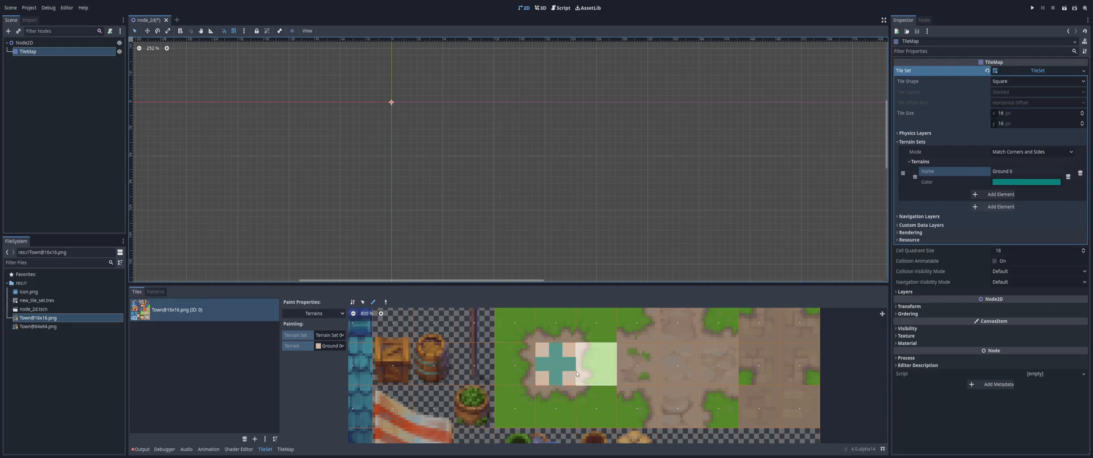
# Paint Ground 0 terrain bits across the 3×3 block of green-bordered dirt tiles.
pyautogui.click(579, 372)
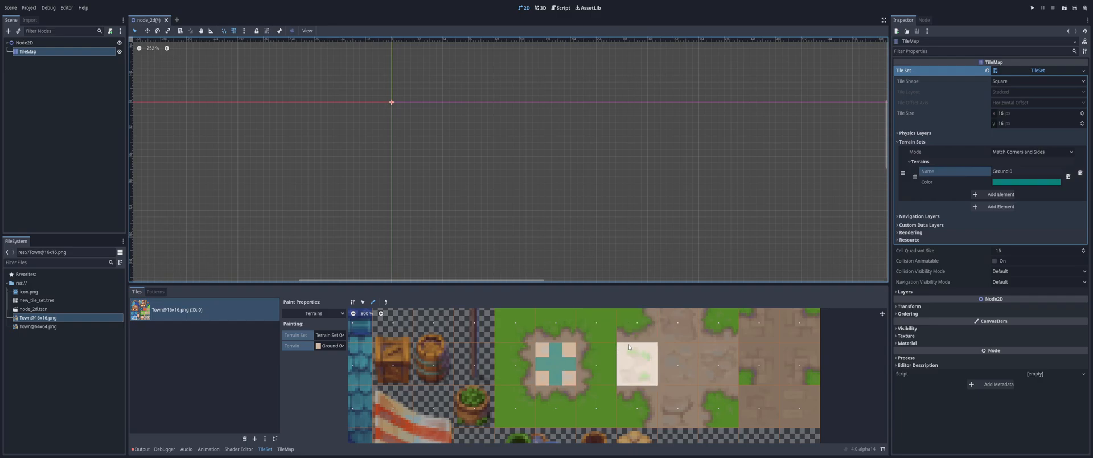
pyautogui.click(542, 367)
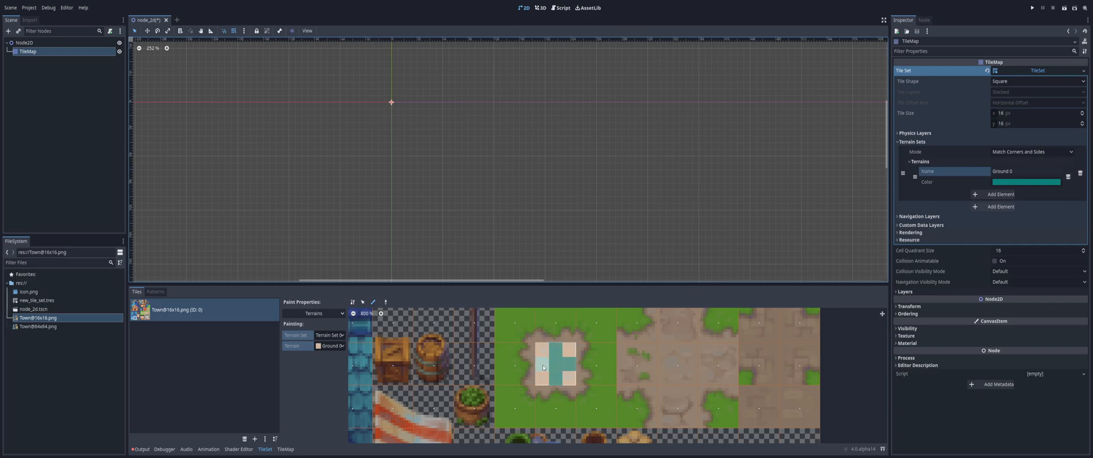
pyautogui.click(520, 365)
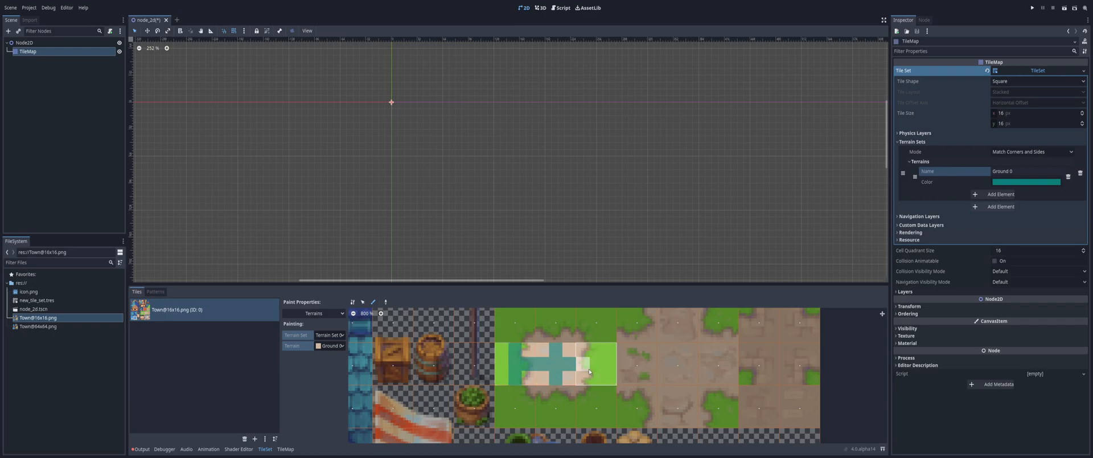
pyautogui.click(595, 369)
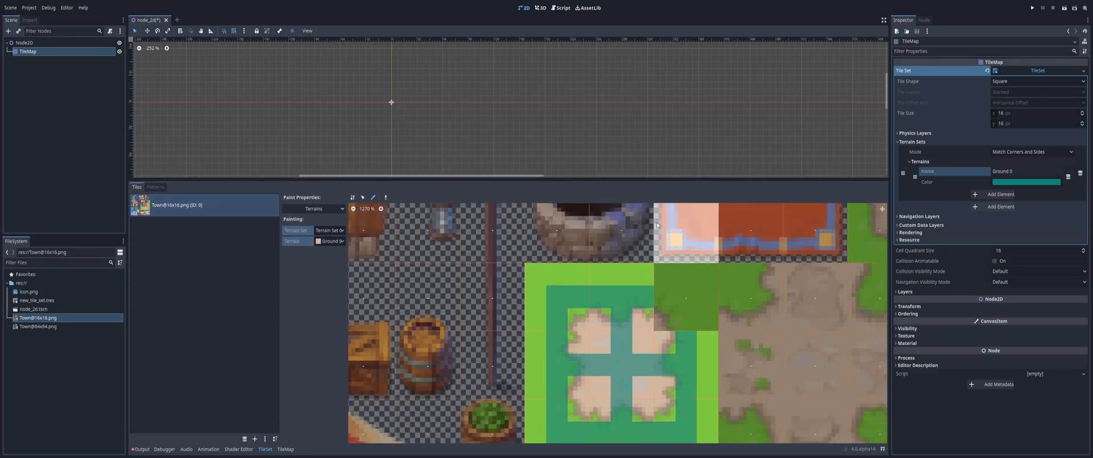
pyautogui.click(687, 320)
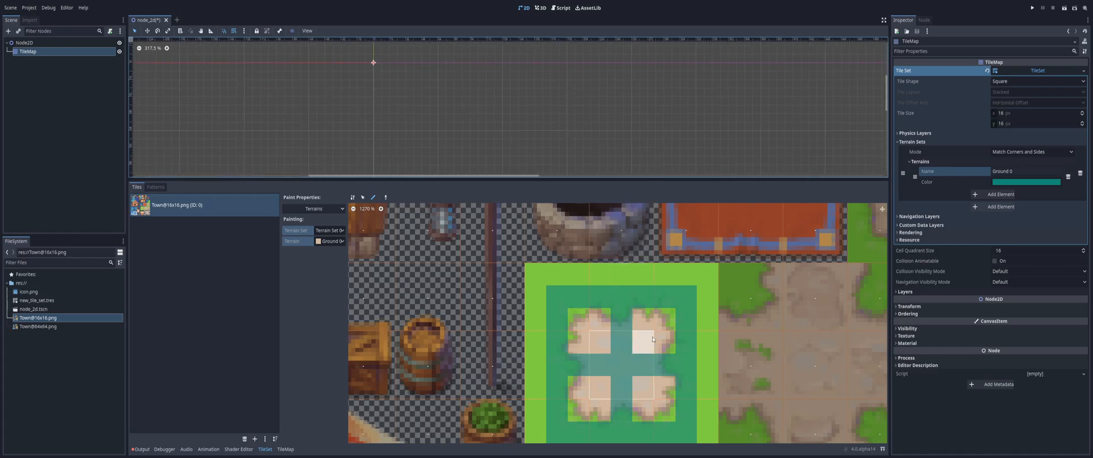
pyautogui.scroll(-3)
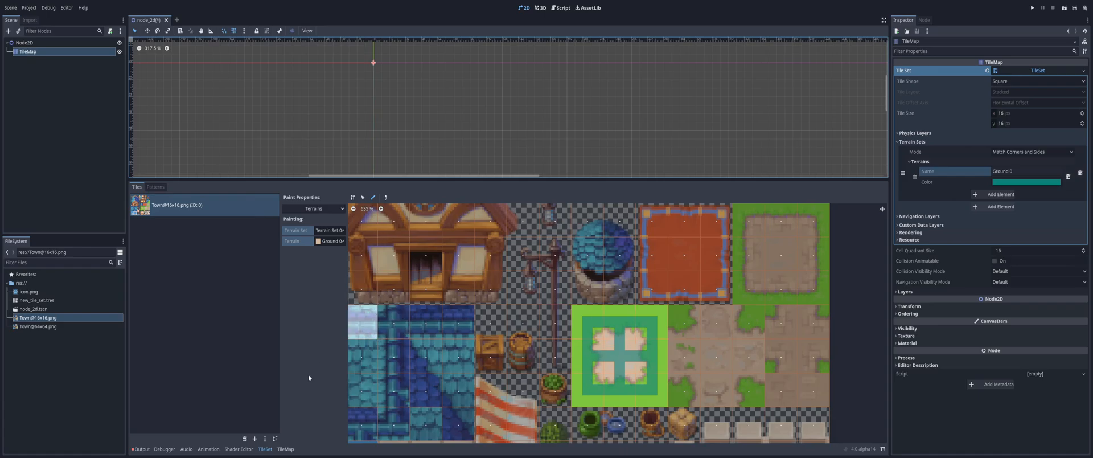
pyautogui.moveTo(285, 449)
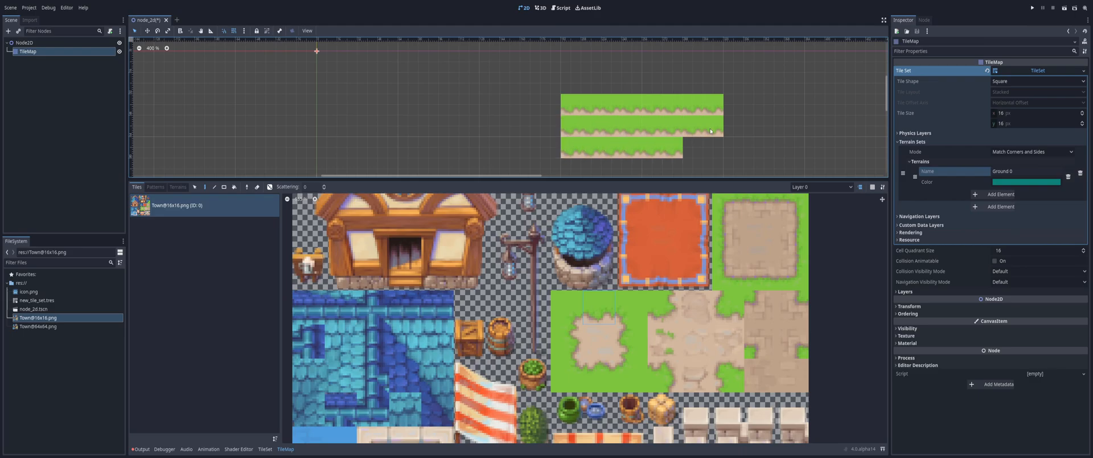
# Remove the test tiles and choose Ground 0 from Terrain Set 0 for map painting.
pyautogui.click(706, 148)
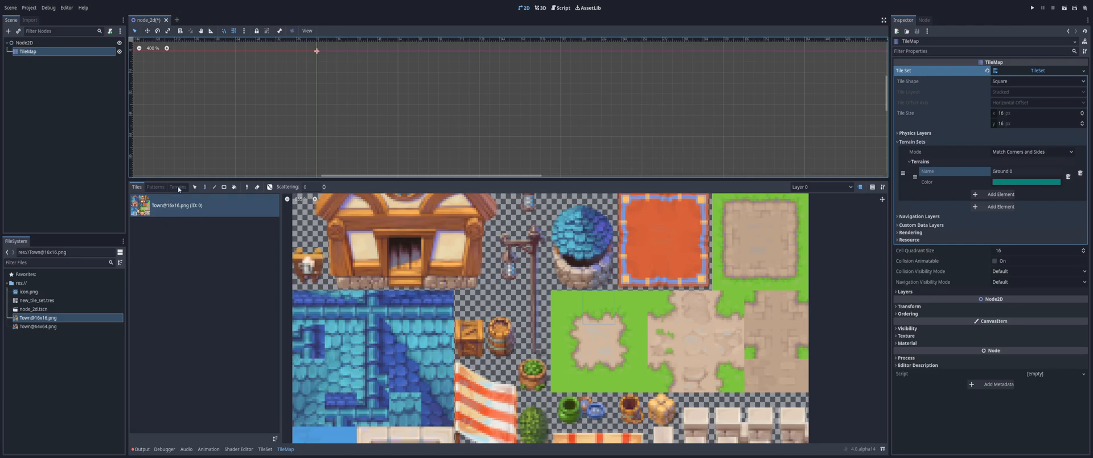
pyautogui.click(177, 186)
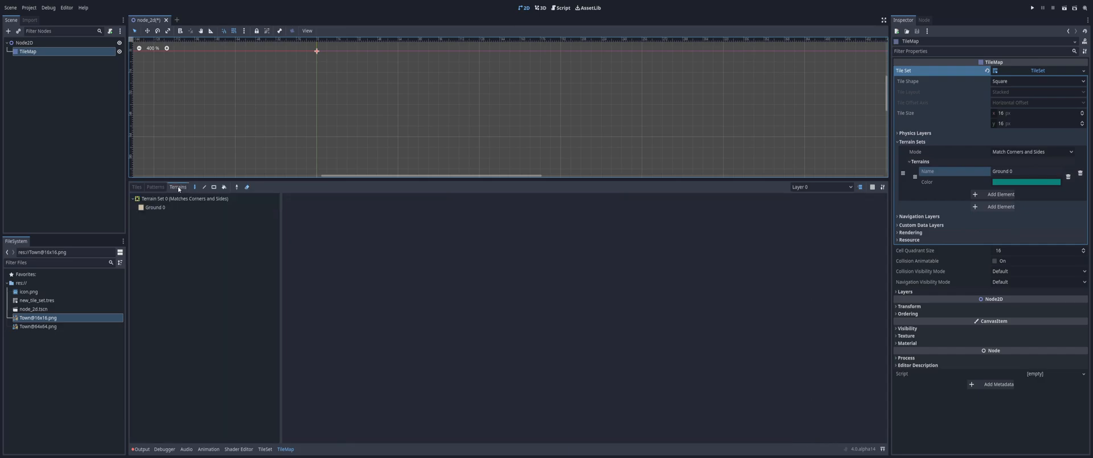
pyautogui.click(156, 208)
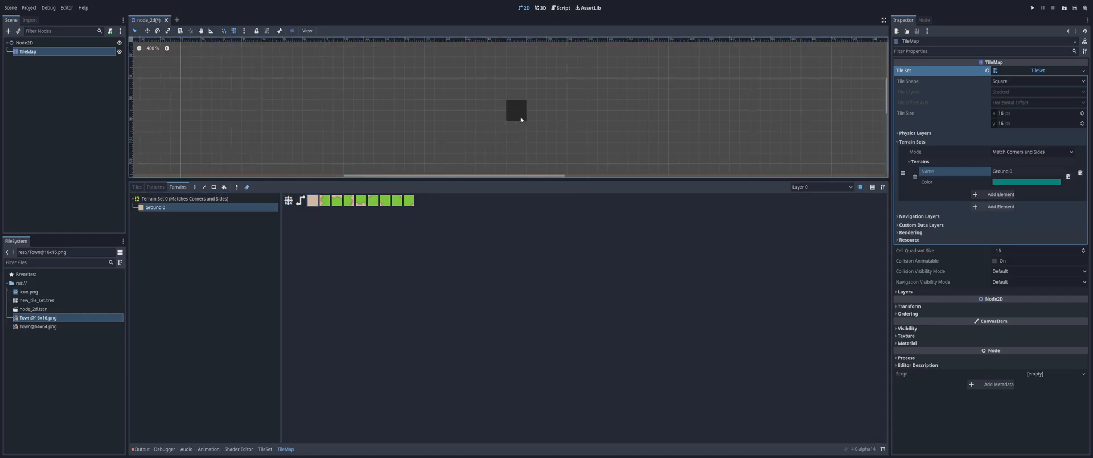
# Paint a large rectangular Ground 0 dirt patch and extend its bottom-right corner.
pyautogui.click(247, 187)
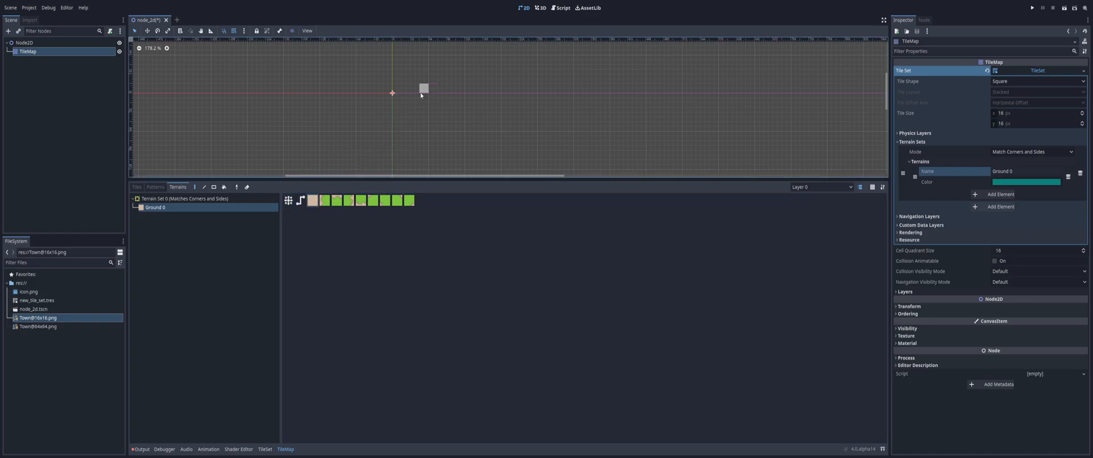
pyautogui.scroll(3)
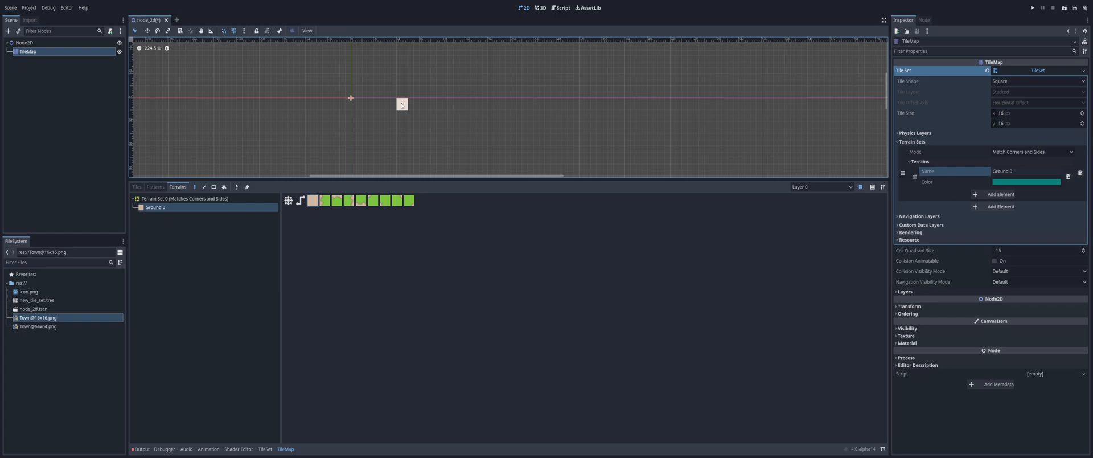
pyautogui.moveTo(403, 104); pyautogui.dragTo(635, 104)
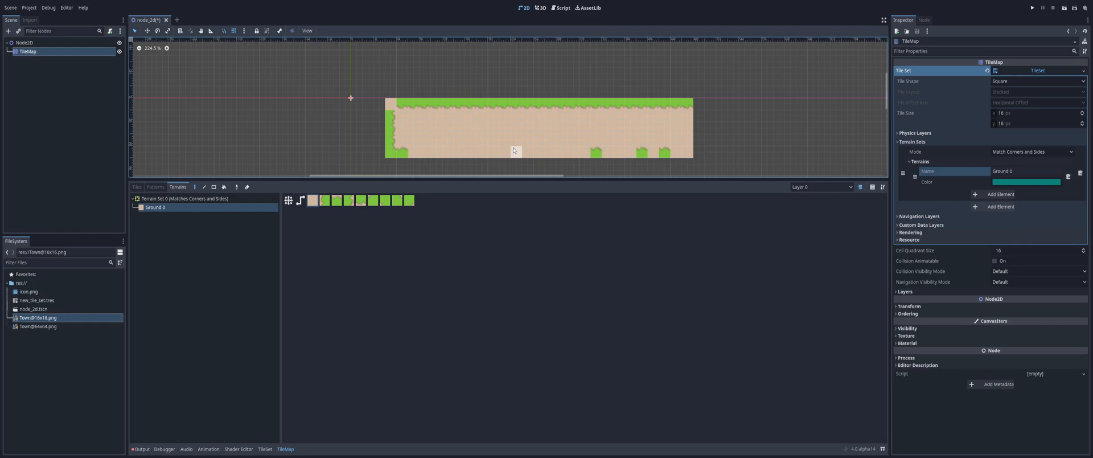
pyautogui.scroll(-3)
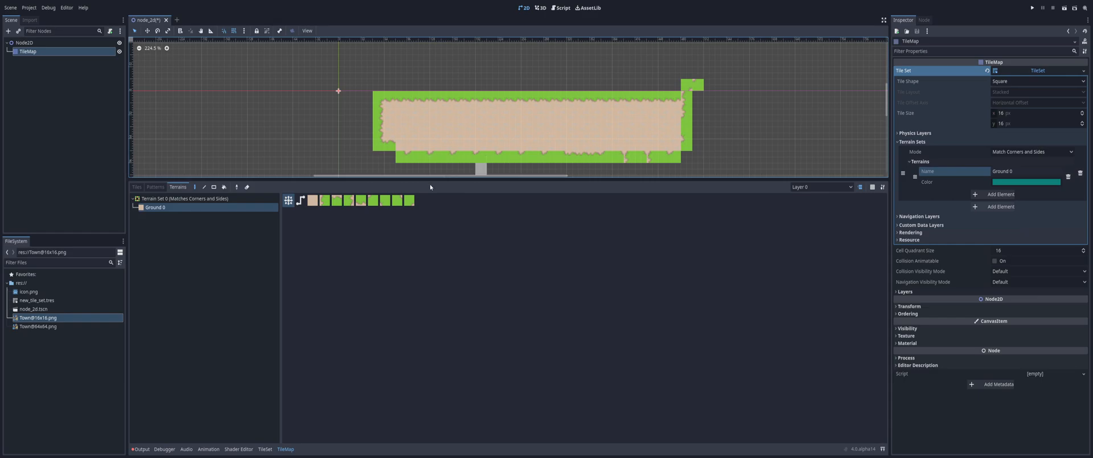
pyautogui.click(675, 84)
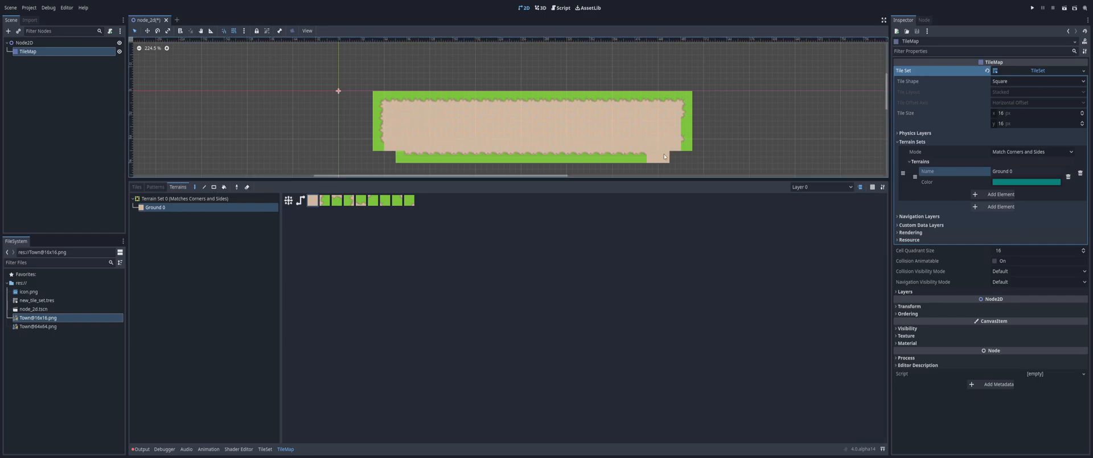
pyautogui.click(675, 151)
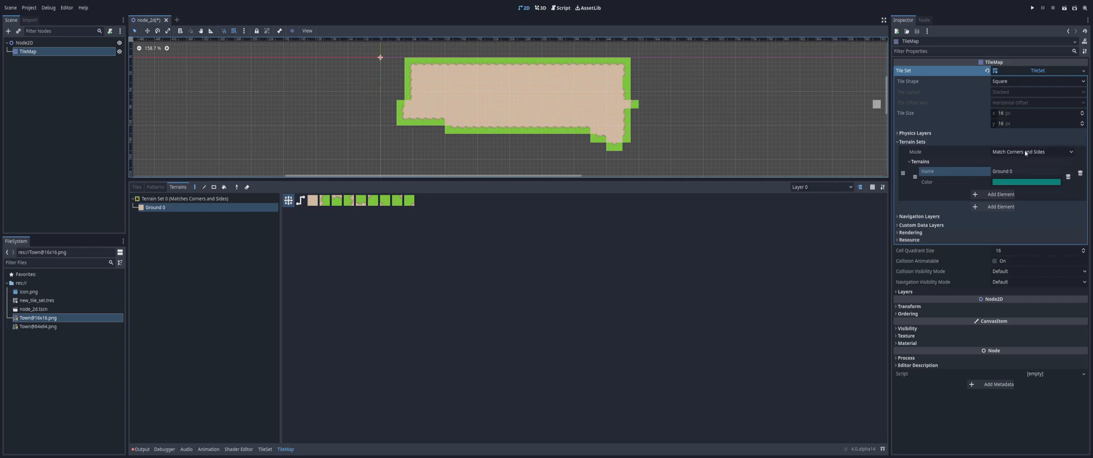
# Switch Terrain Set 0 to Match Corners and paint winding paths right of the patch.
pyautogui.click(1032, 151)
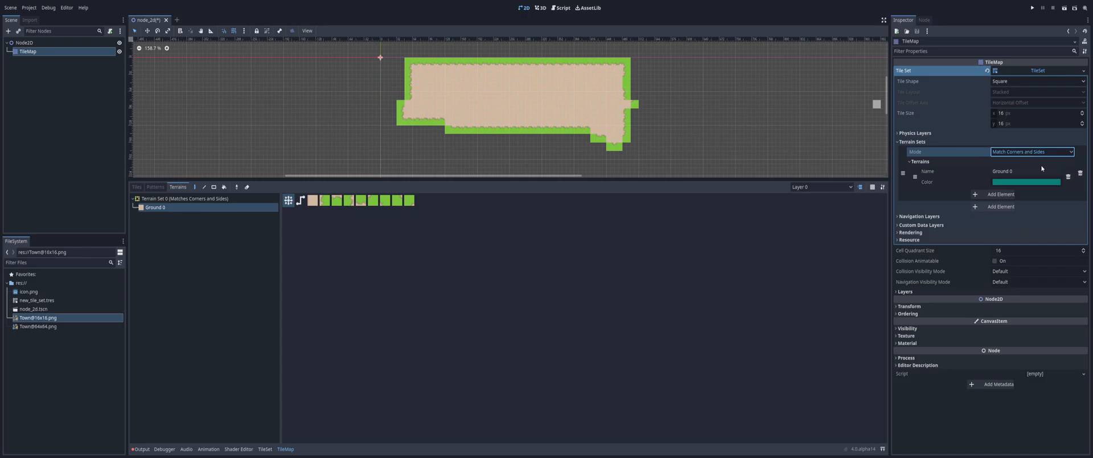
pyautogui.click(1033, 152)
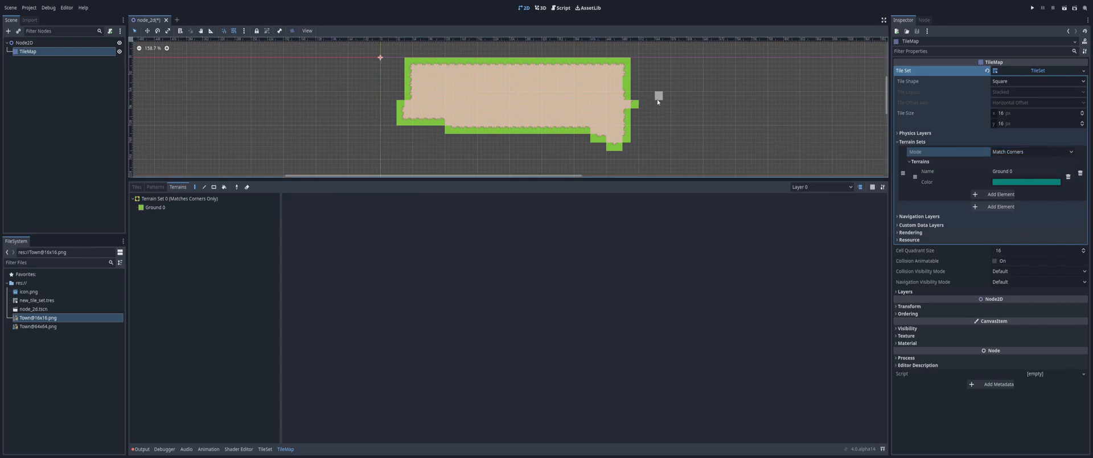
pyautogui.click(155, 207)
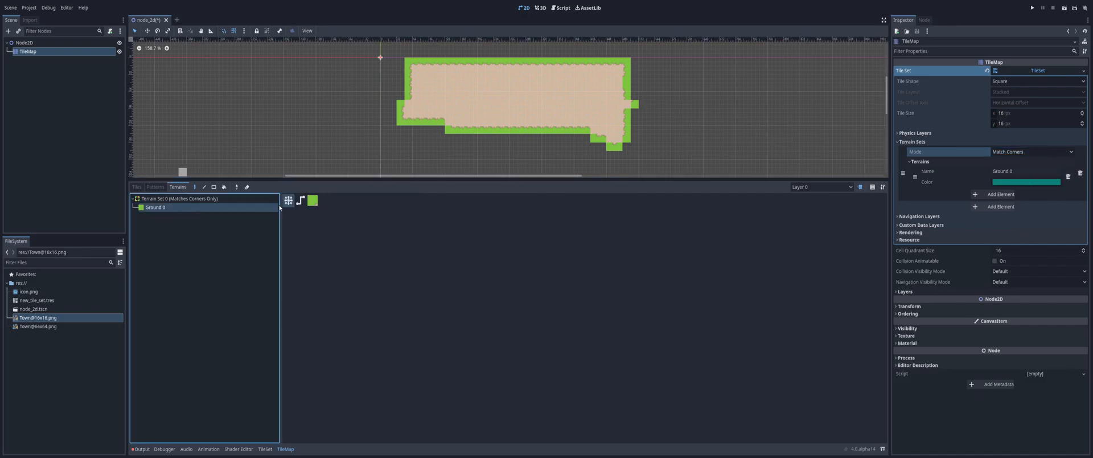
pyautogui.click(624, 105)
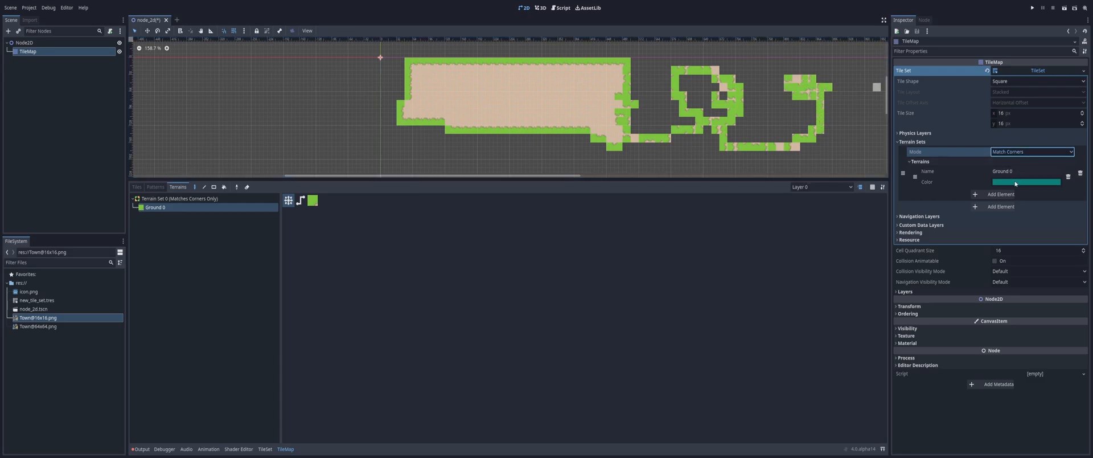
# Switch to Match Sides, paint a patch left of the big one and connect it to the path.
pyautogui.click(1032, 151)
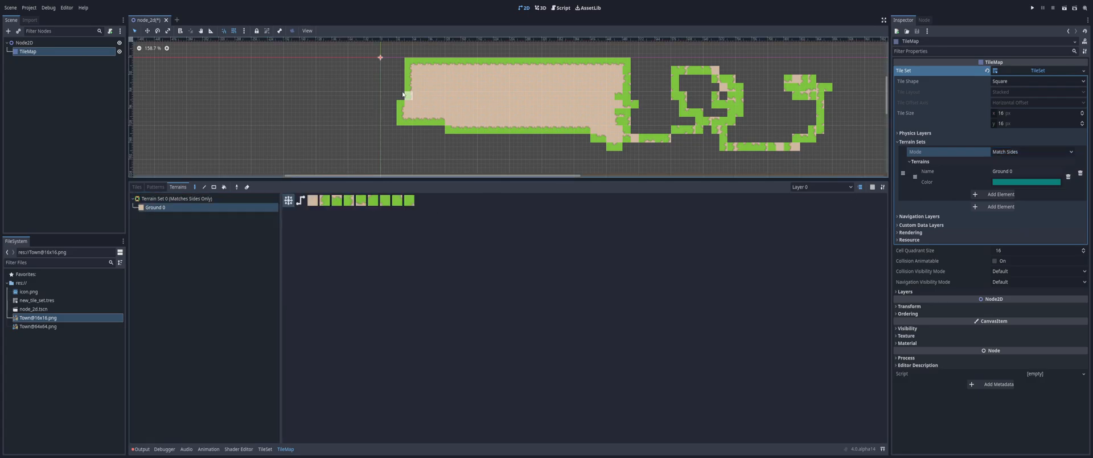
pyautogui.click(345, 102)
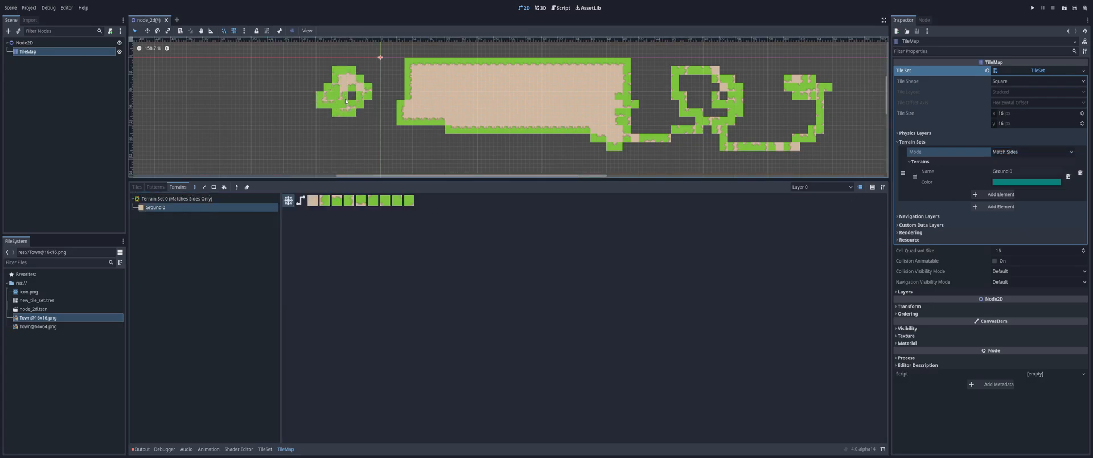
pyautogui.click(333, 105)
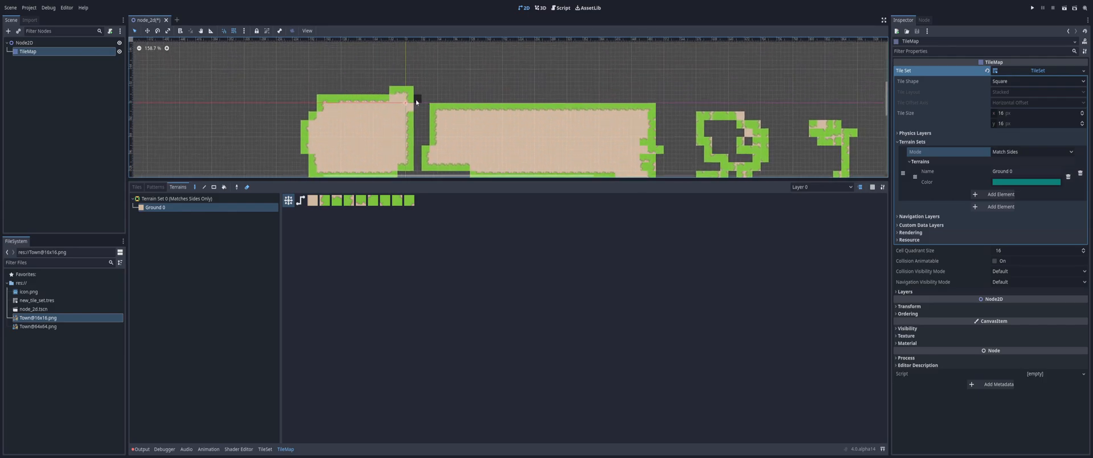
pyautogui.moveTo(372, 82)
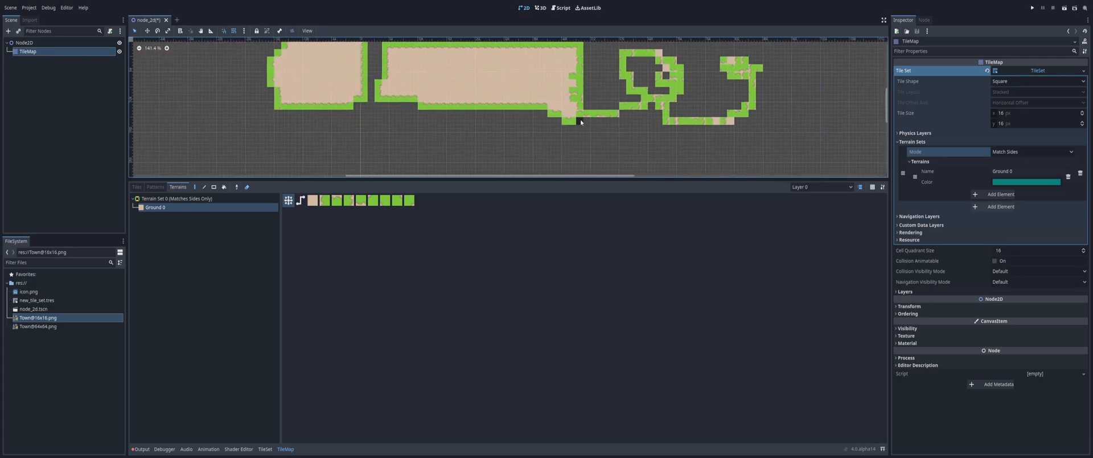
pyautogui.click(607, 116)
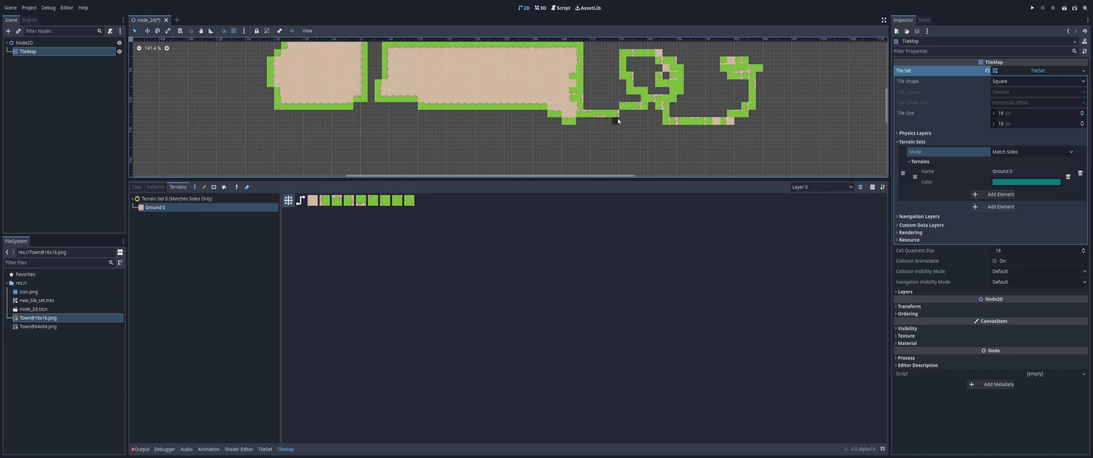